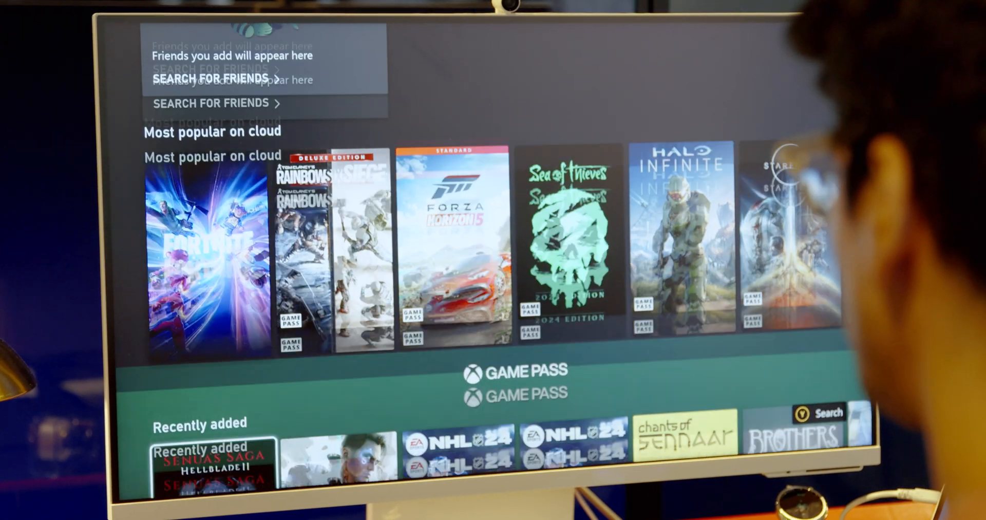
- Open the Senua's Saga: Hellblade II game page from the Recently added Game Pass row
{"action": "scroll", "scroll_direction": "down", "scroll_amount": 3}
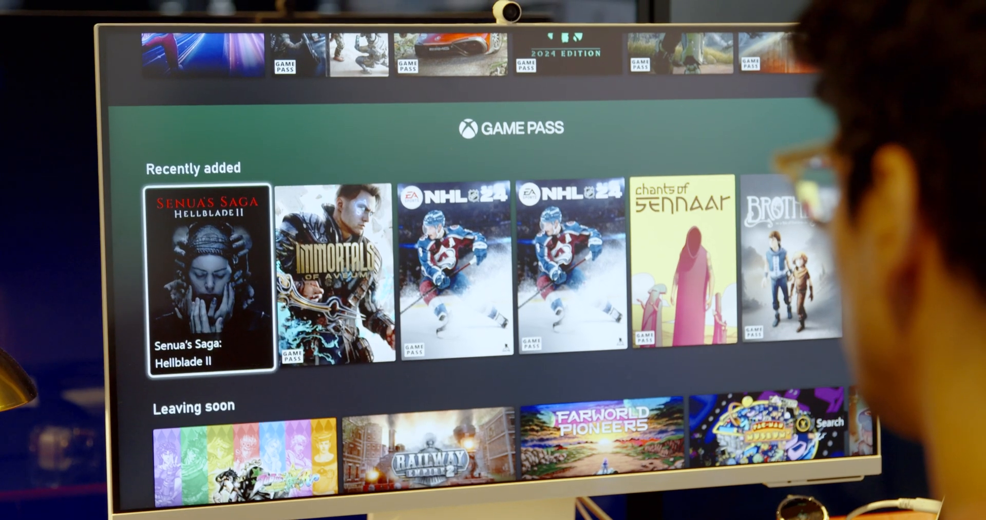
{"action": "left_click", "coordinate": [208, 278]}
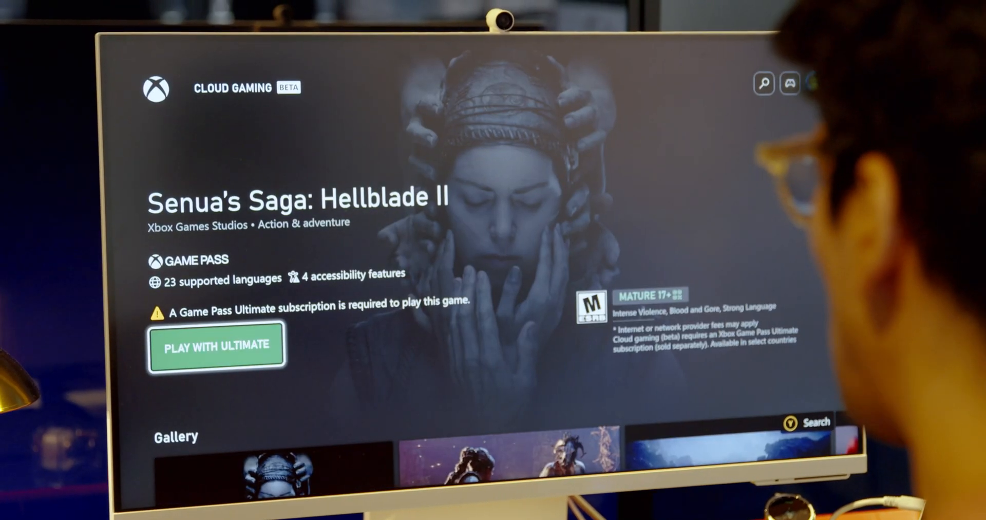